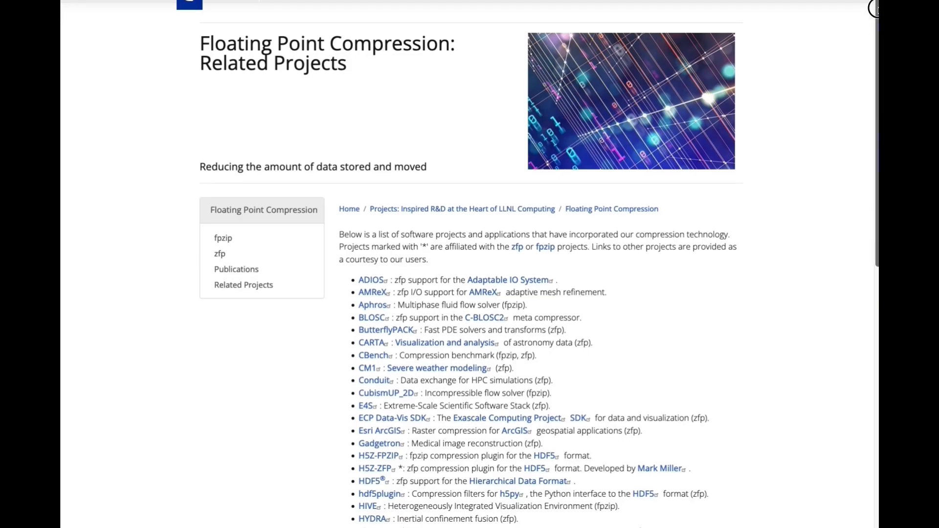
scroll("down", 3)
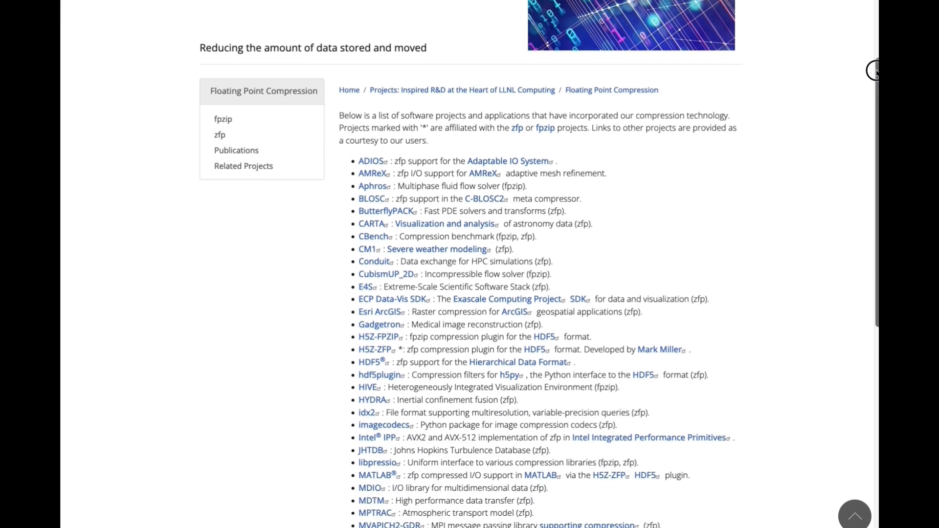